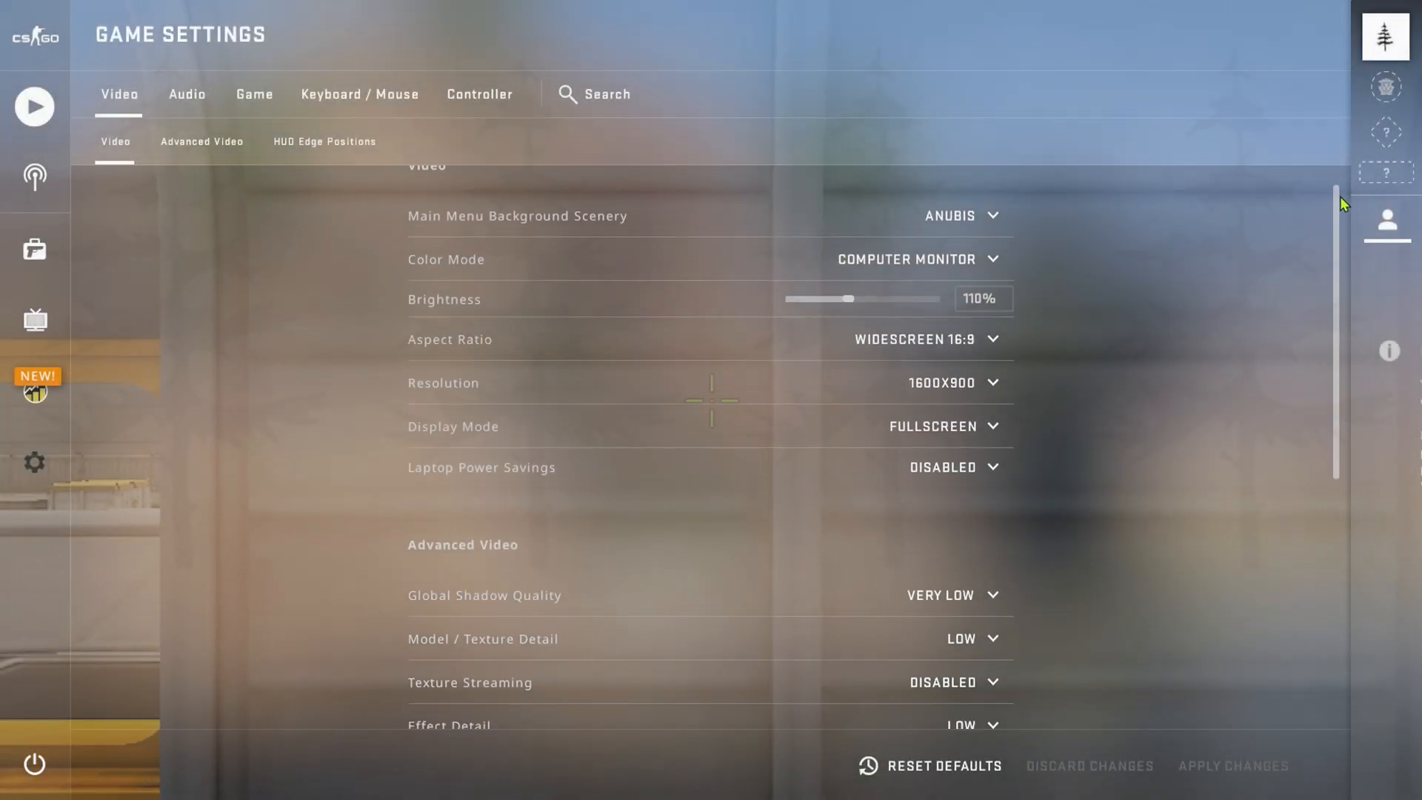
pyautogui.scroll(-3)
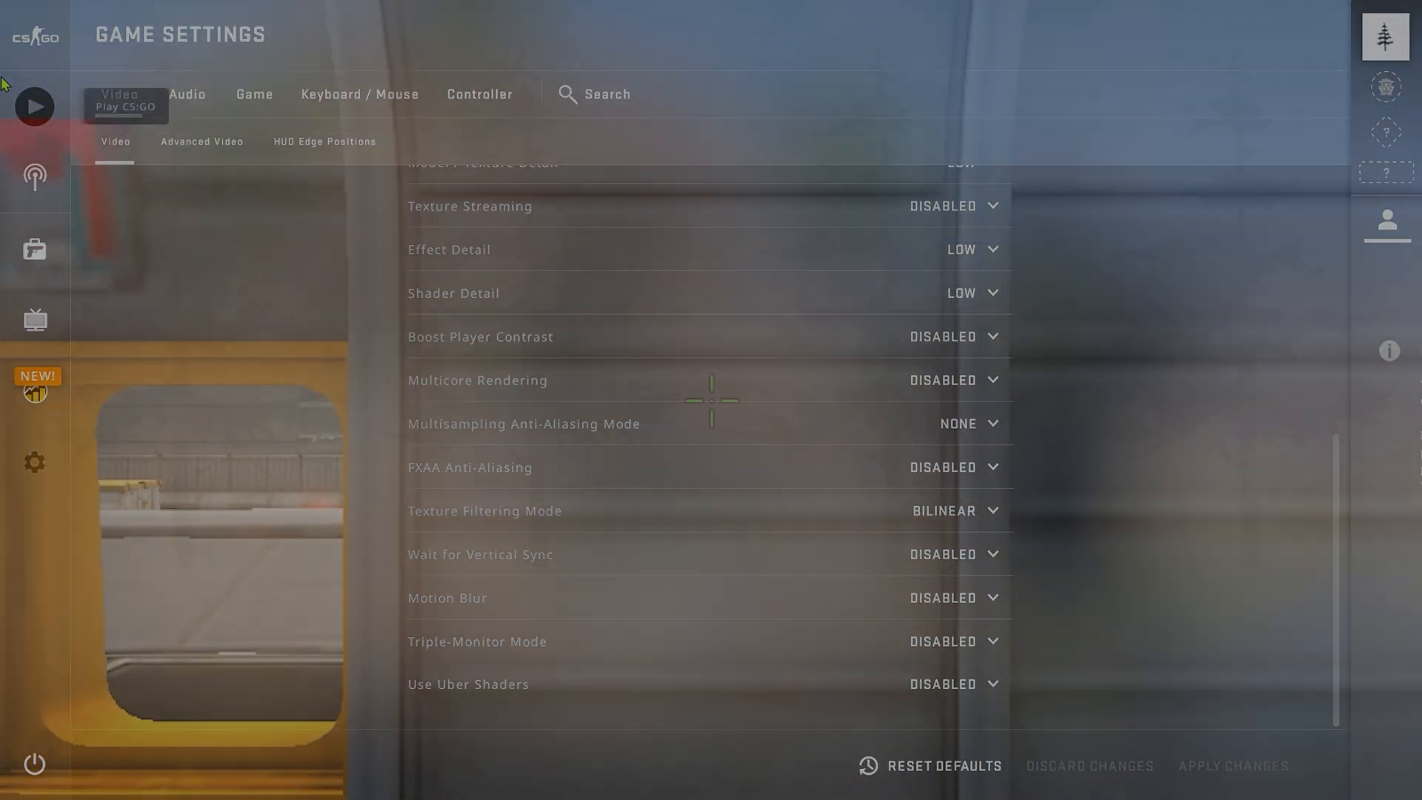